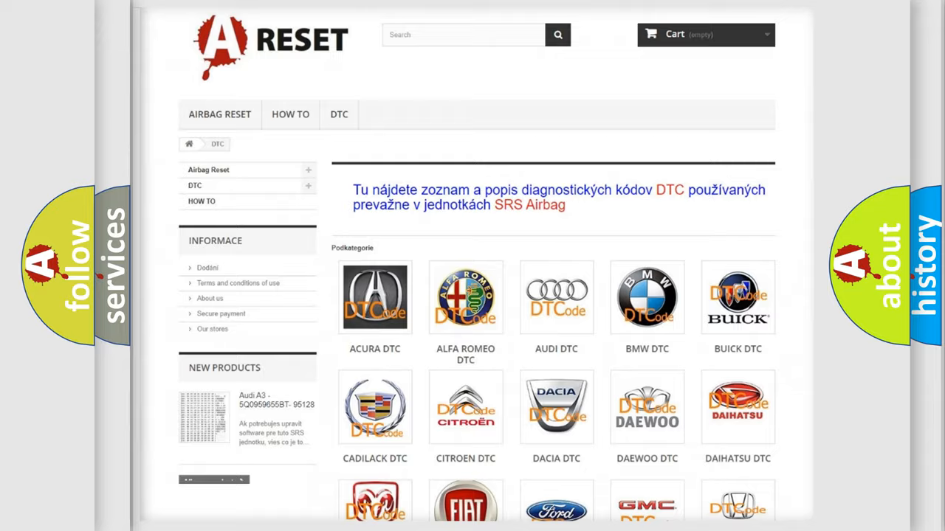
Step: Scroll the DTC category page, pick the Jeep logo, and browse to code B2734:01
scroll(down, 3)
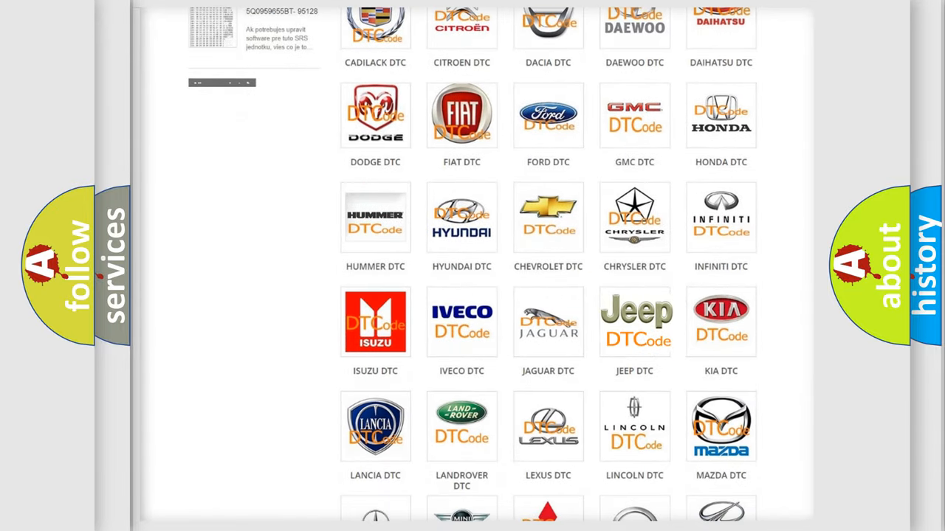
click(634, 322)
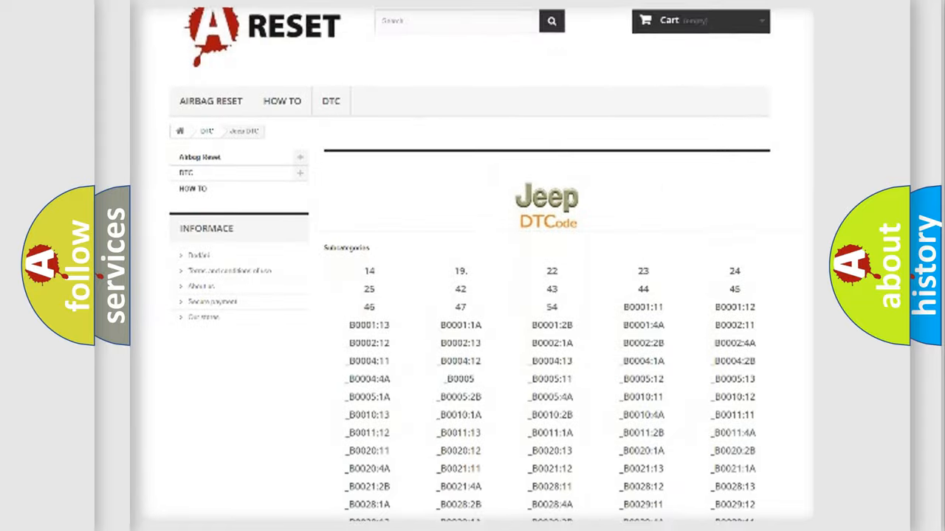
scroll(down, 3)
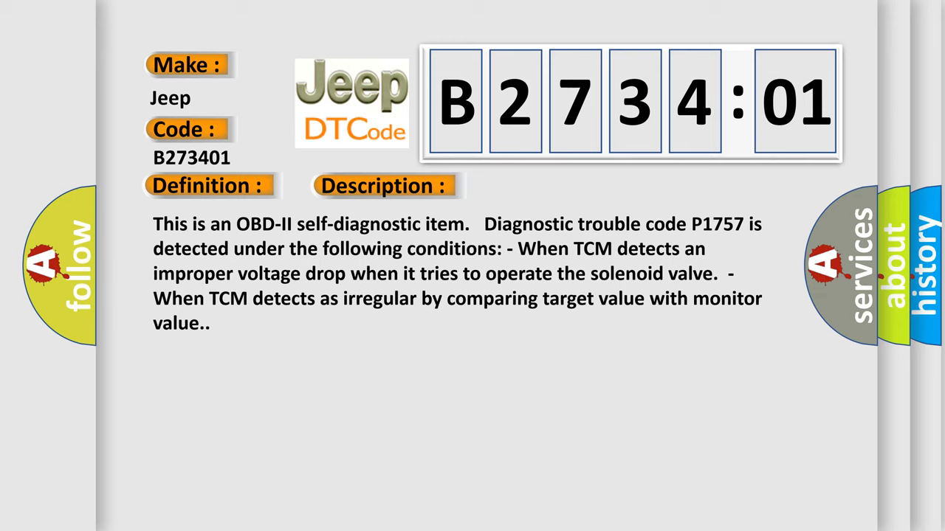
Step: Reveal the B2734:01 cause: open or shorted front brake solenoid circuit, general electrical failure
click(542, 185)
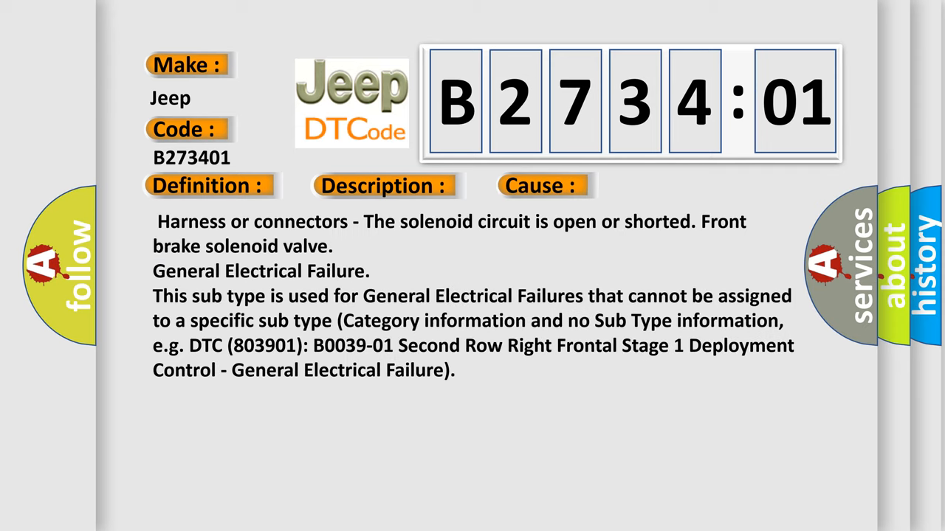